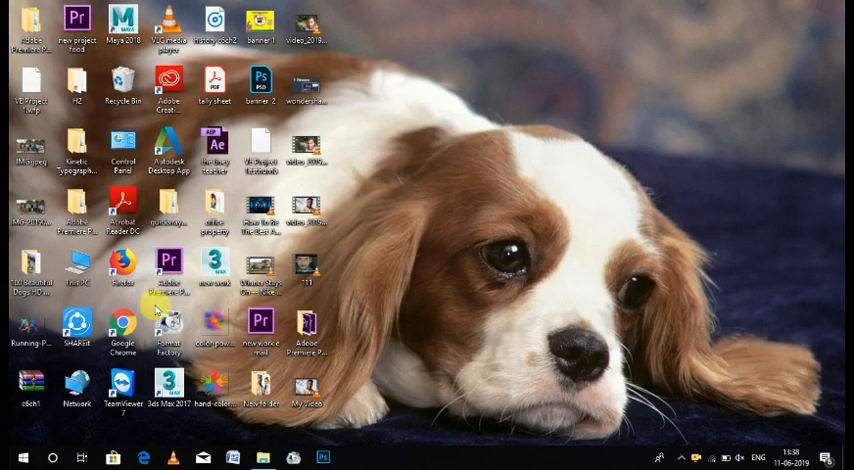
- Launch Chrome from the desktop with 'filmora free download' entered in the address bar
left_click(352, 458)
type("filmora free download")
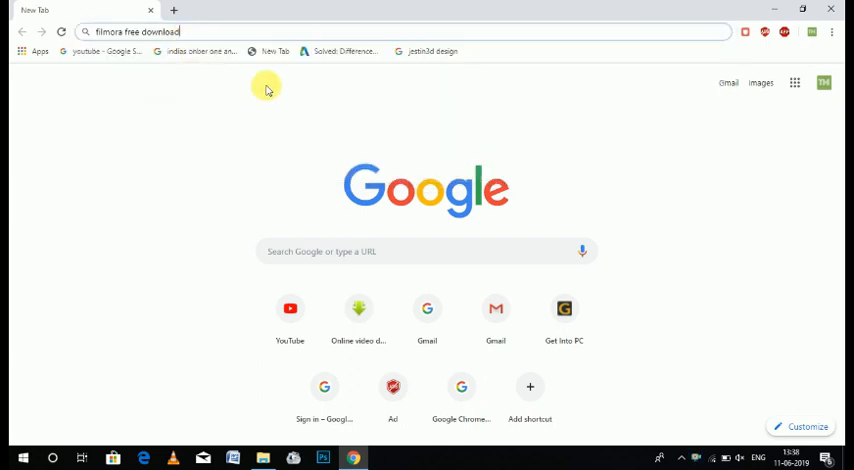
mouse_move(288, 48)
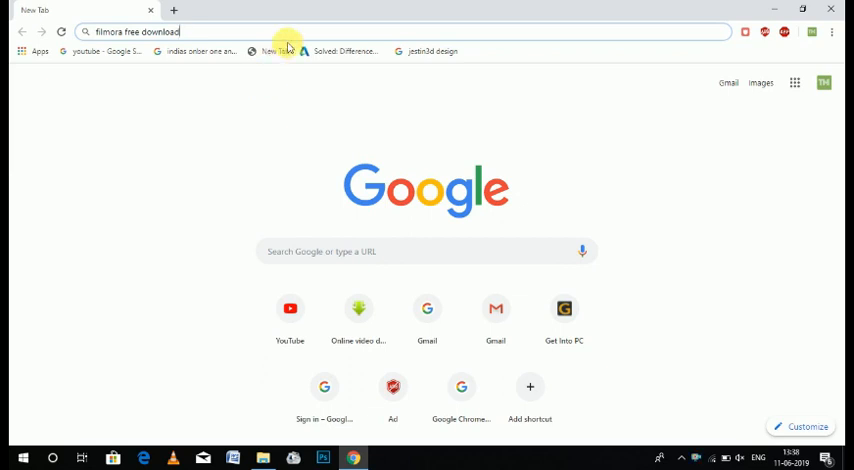
- Run the search and follow the filmora.wondershare.com 'Download Video Editor for Free' result
key("Enter")
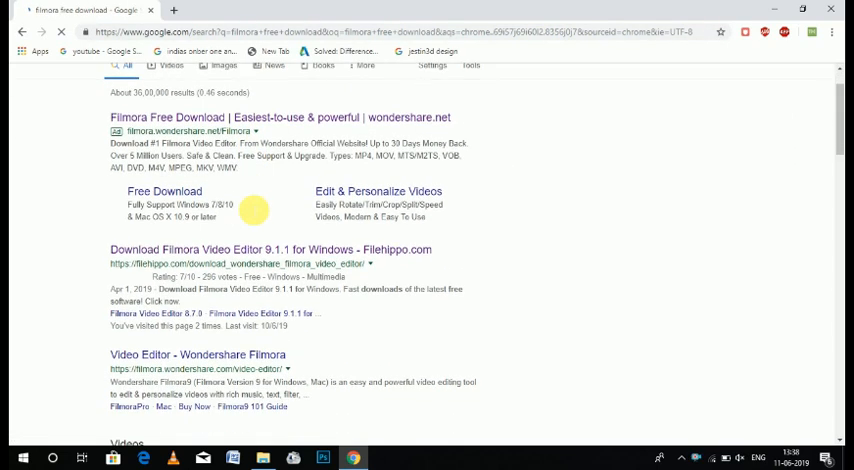
scroll("down", 3)
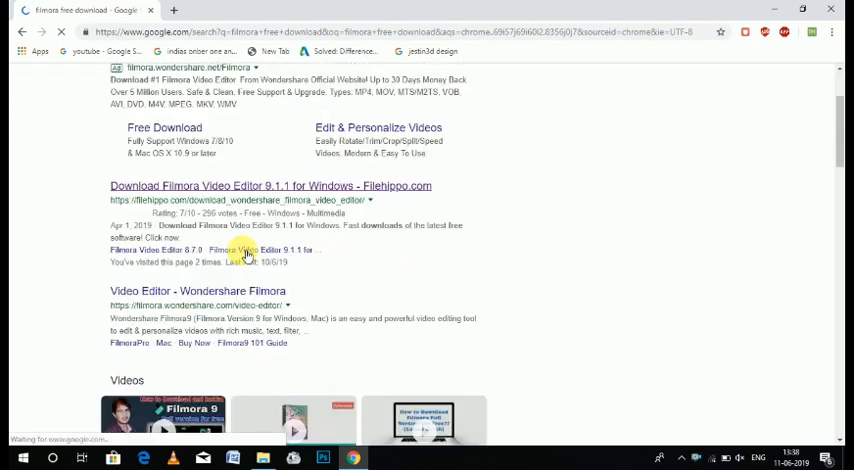
scroll("down", 3)
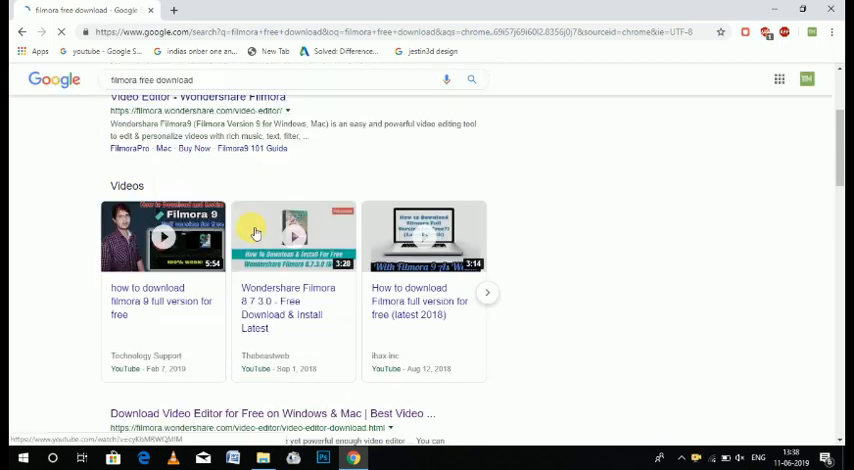
scroll("down", 3)
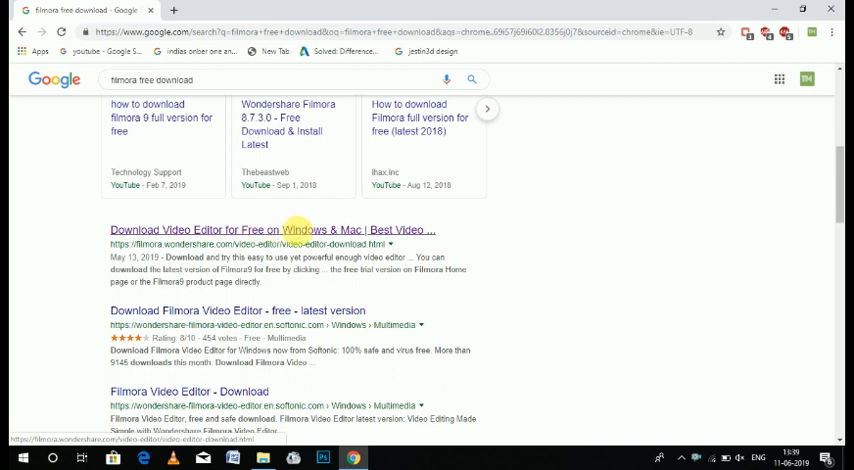
left_click(272, 230)
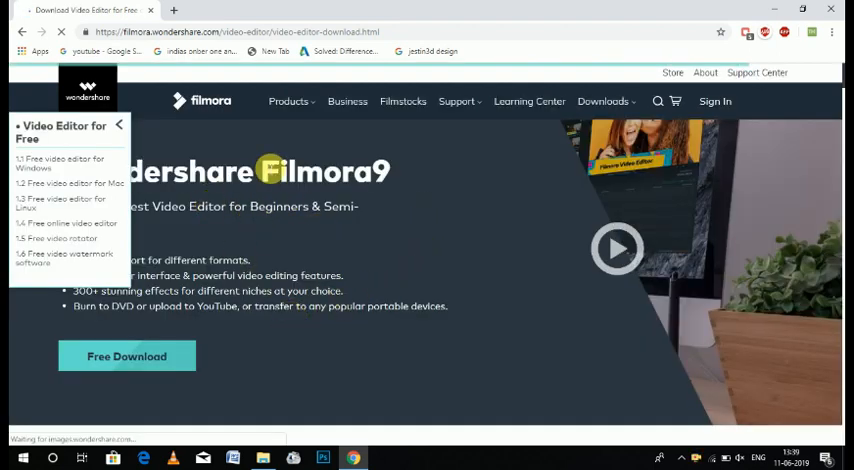
- Download the free Filmora9 installer and launch it once the download completes
left_click(118, 124)
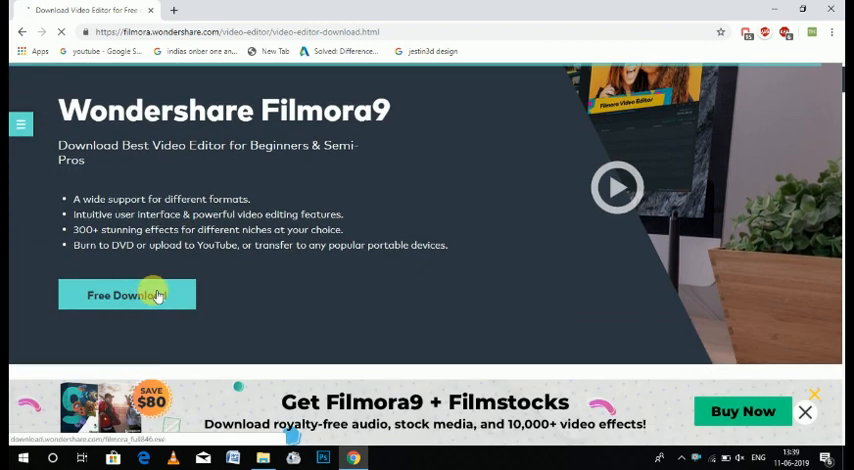
left_click(128, 296)
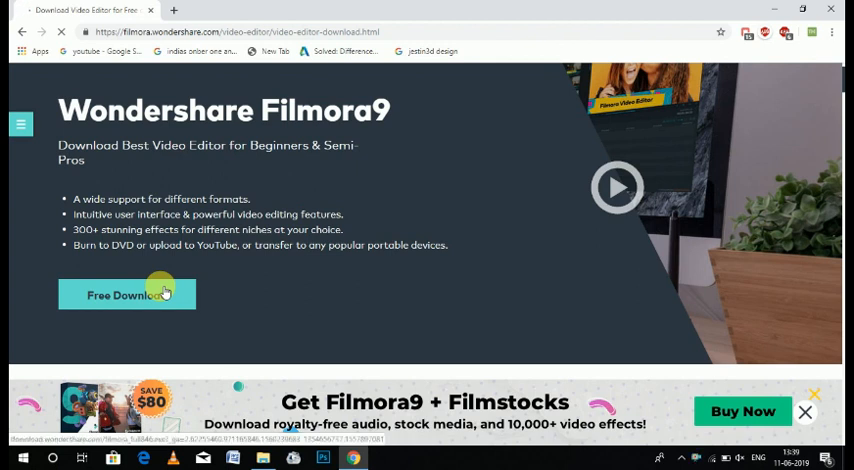
left_click(126, 296)
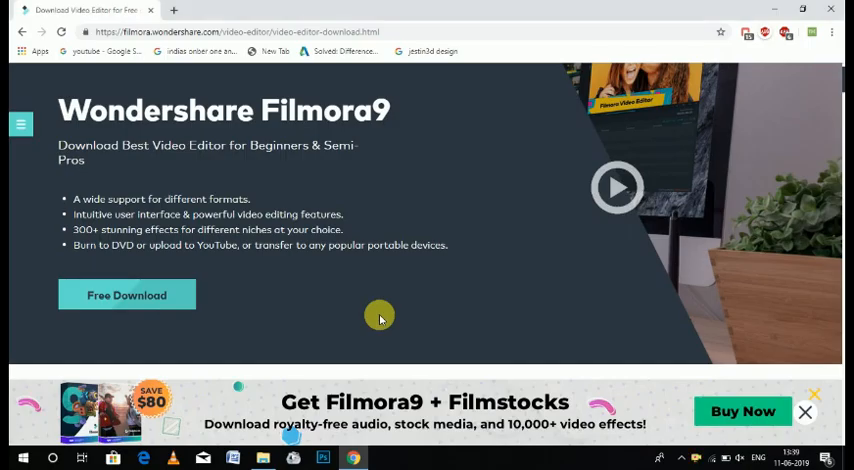
left_click(128, 296)
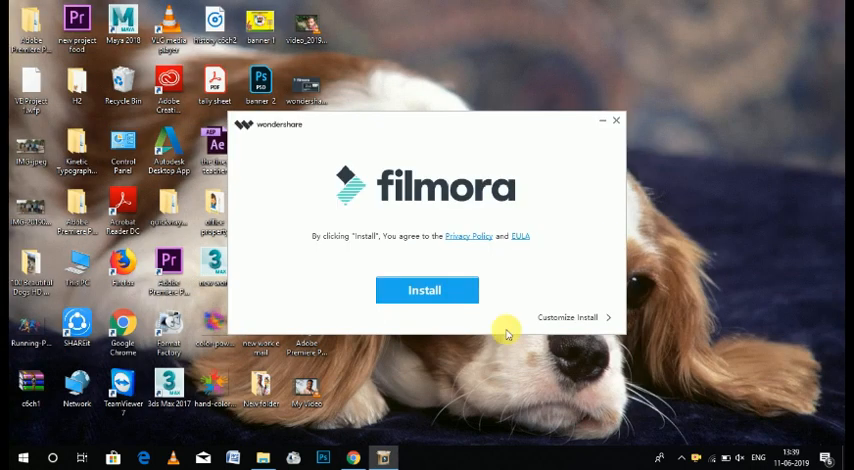
- Install Filmora, confirming the overwrite of the existing copy, and choose Start Now
left_click(426, 290)
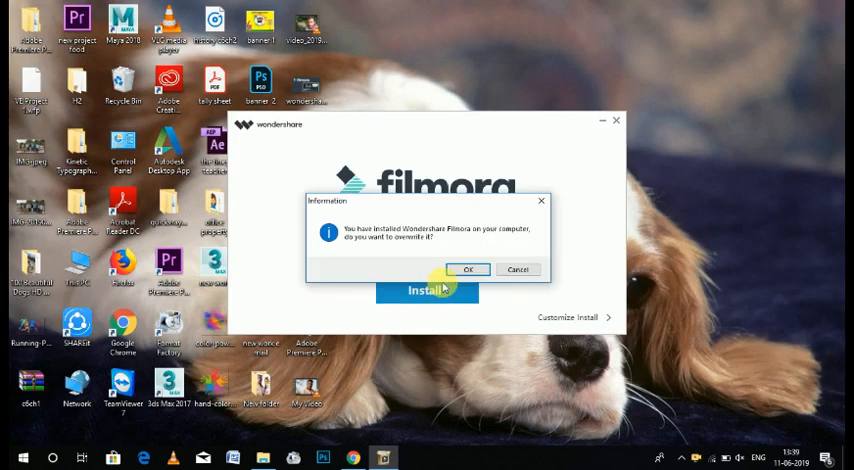
left_click(468, 268)
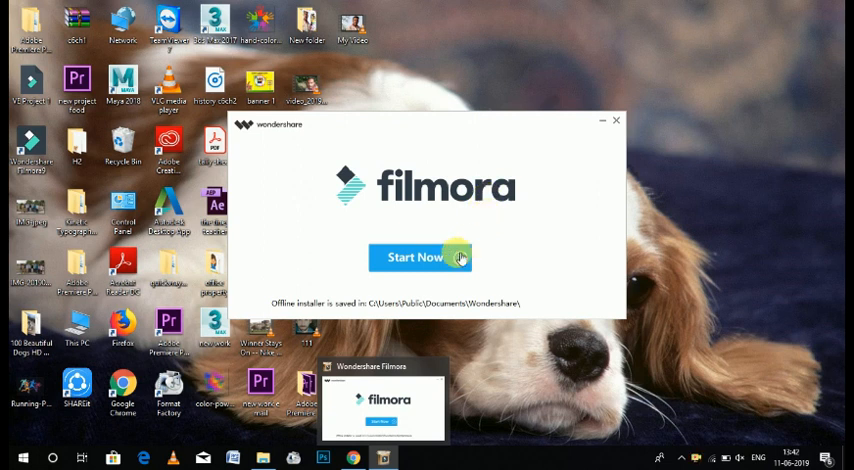
left_click(616, 120)
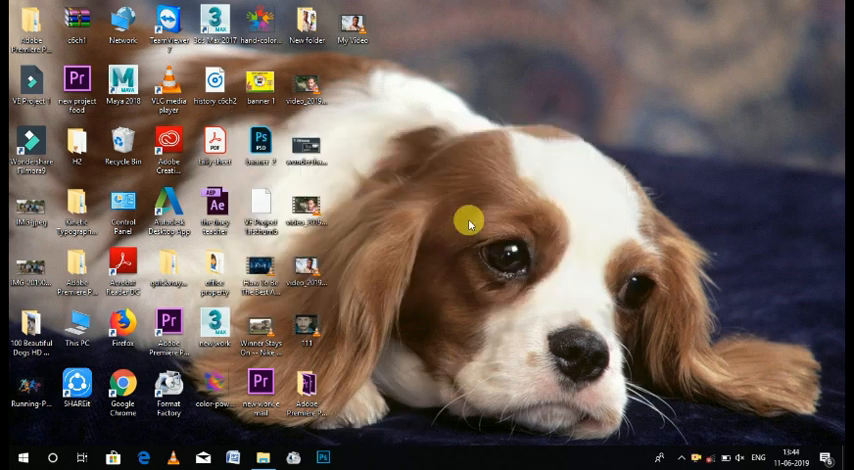
mouse_move(448, 196)
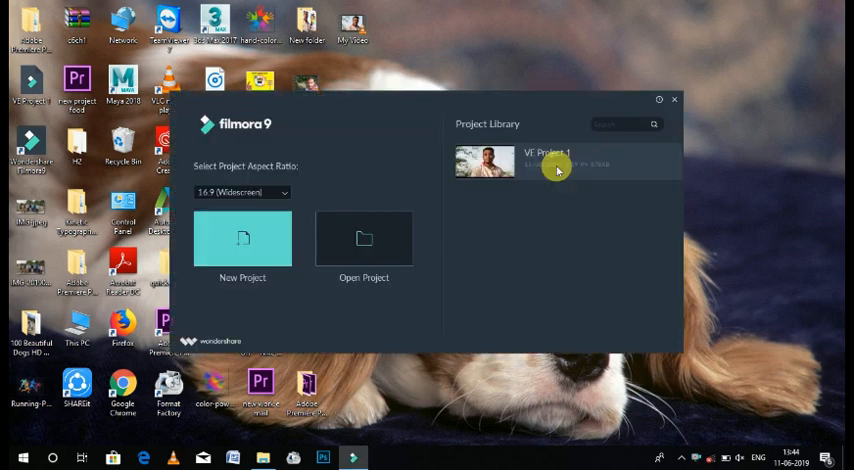
- Create a New Project from the start screen and dismiss the offline connection warning
left_click(676, 100)
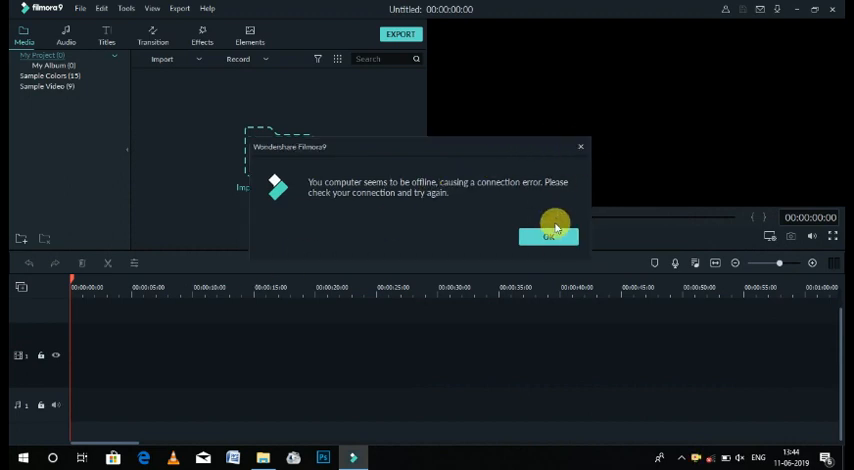
left_click(548, 236)
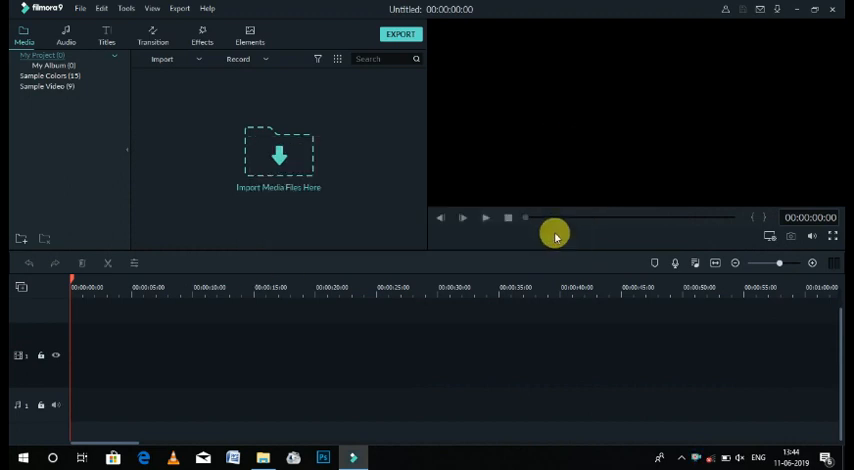
mouse_move(636, 6)
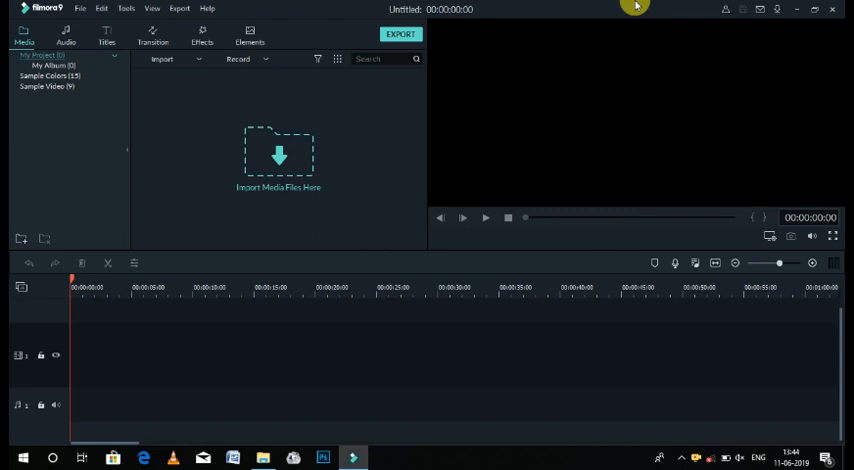